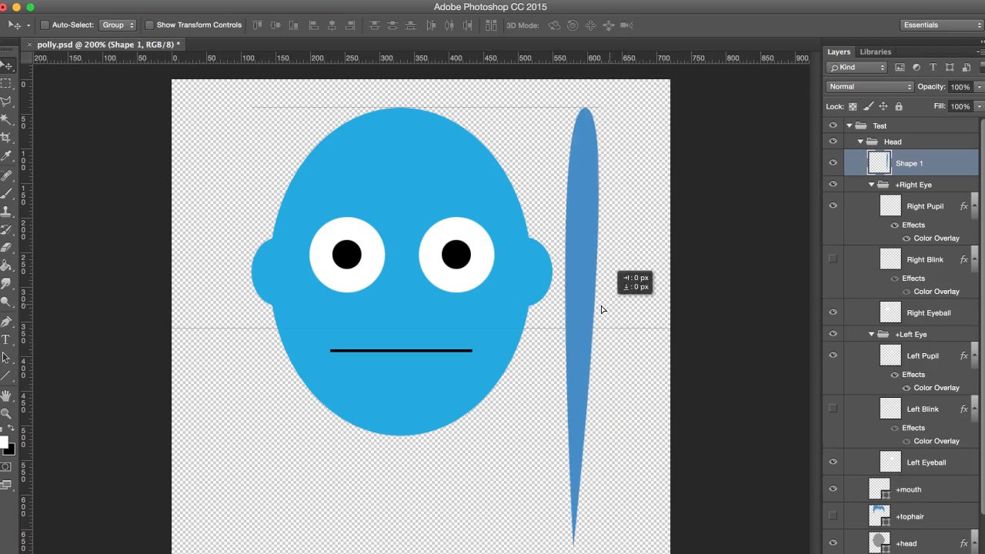
Step: Move the long blue hair strand onto the center of the head
drag(585, 308, 400, 308)
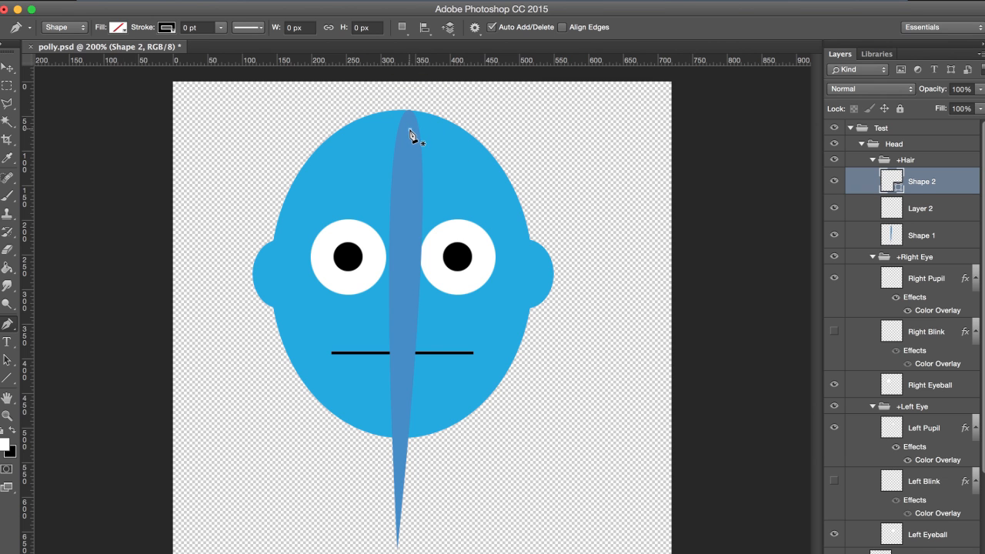
Step: Rename the Hair group's top Shape 2 layer to 'origin'
double_click(932, 180)
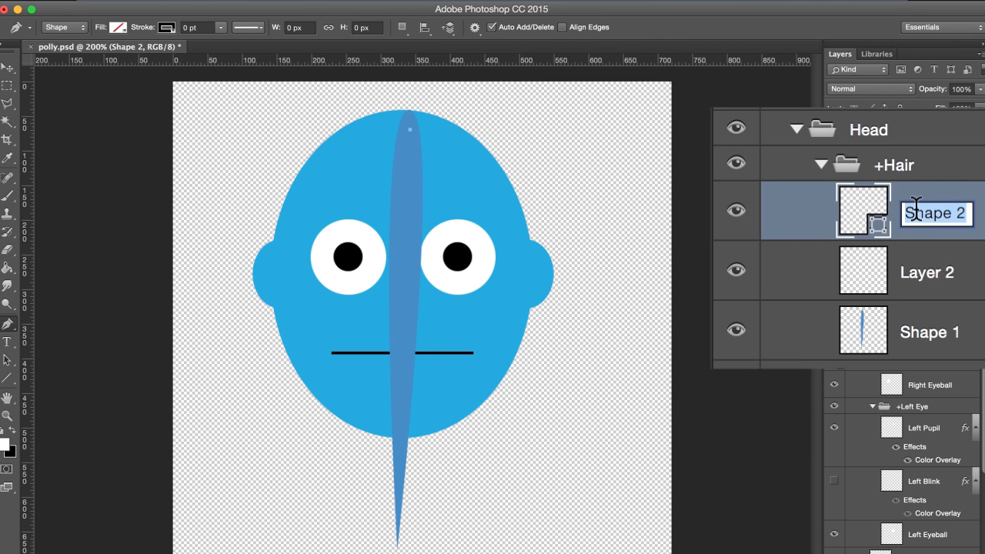
text(origin)
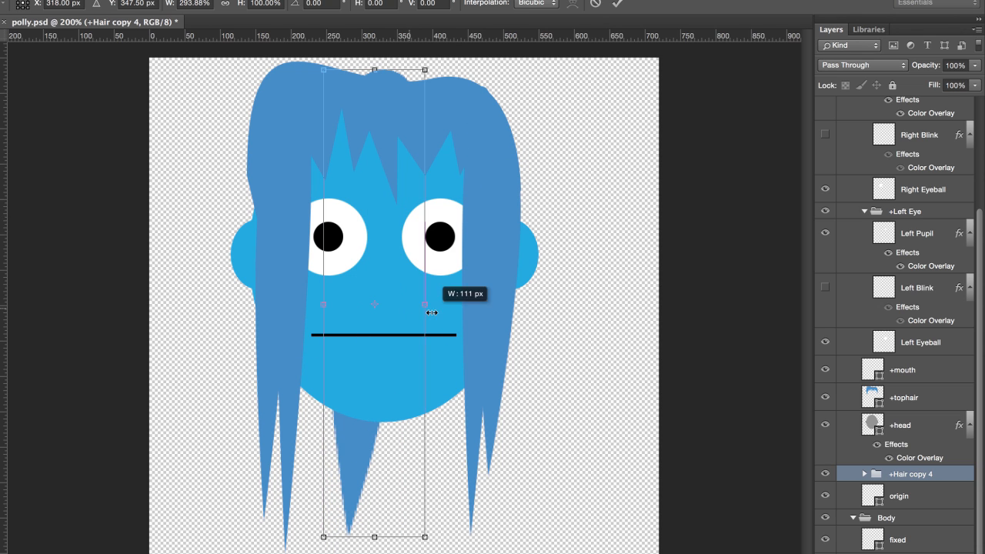
Step: Widen one copied hair strand group with Free Transform to vary the hairdo
drag(431, 313, 357, 313)
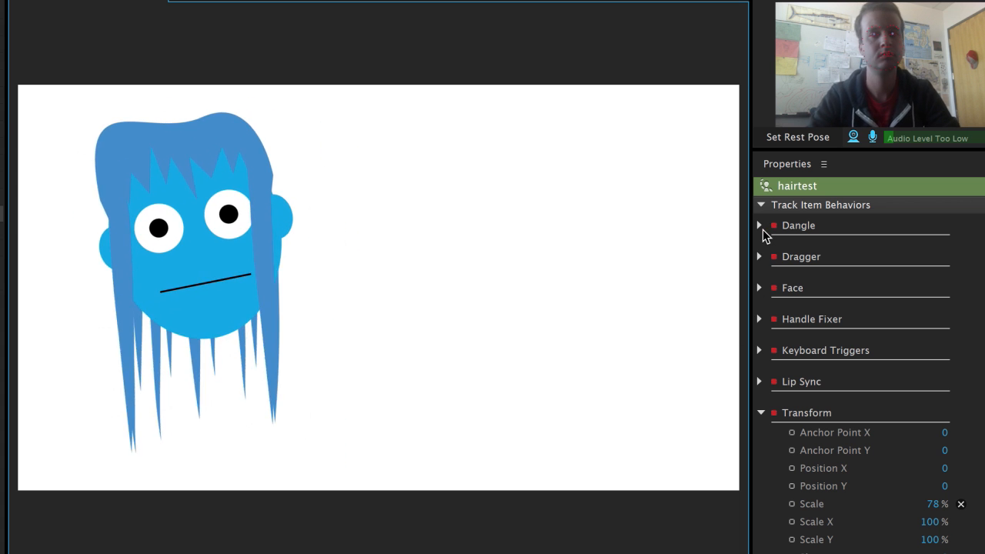
Step: Expand the hairtest puppet's Dangle behavior in the Properties panel
click(767, 224)
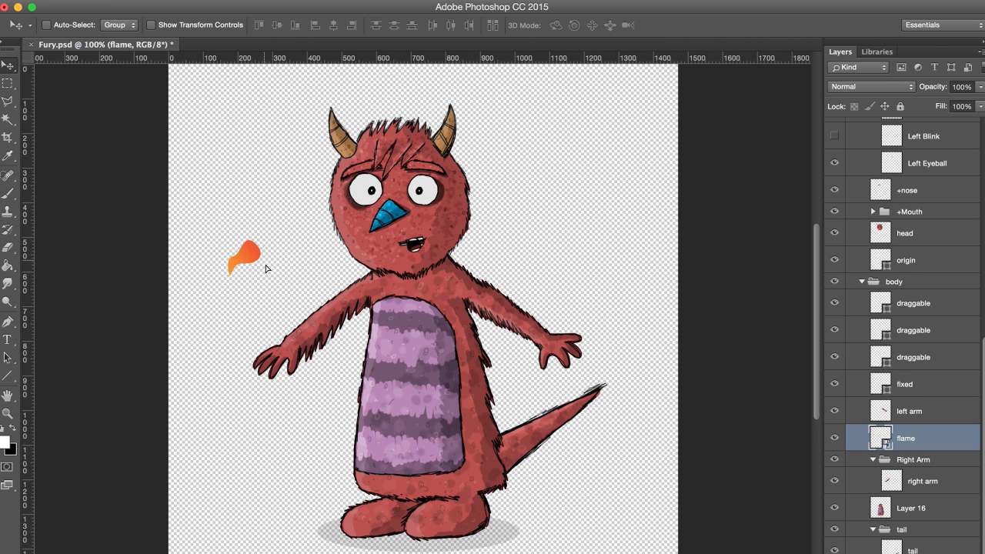
Step: Move the flame onto the monster's hand and rename its layer '+flame (k…)'
drag(243, 254, 284, 346)
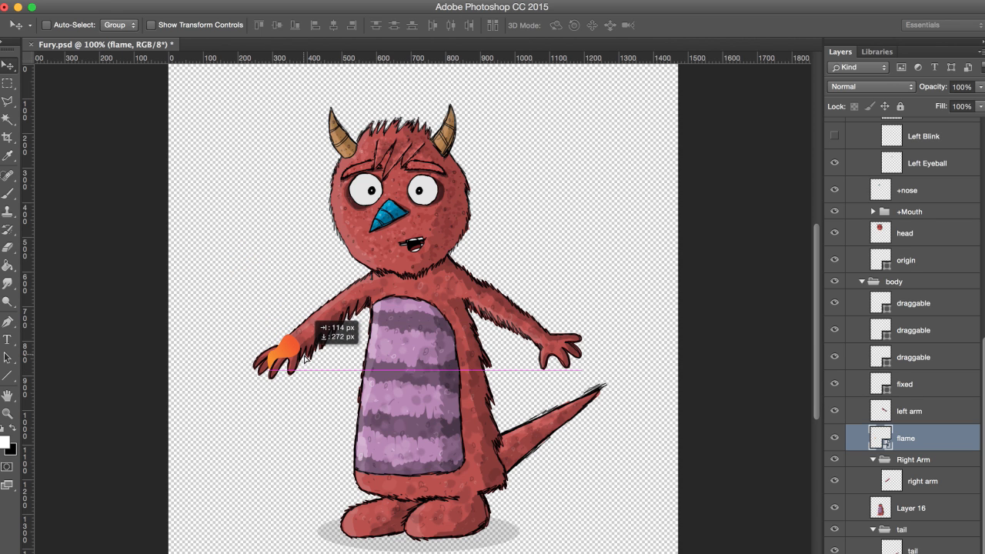
double_click(905, 437)
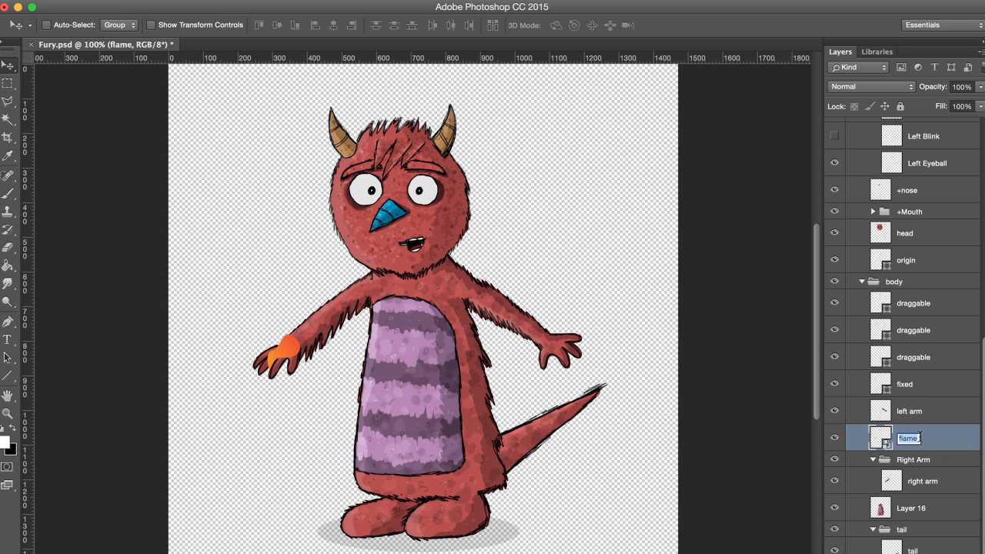
text(+flame)
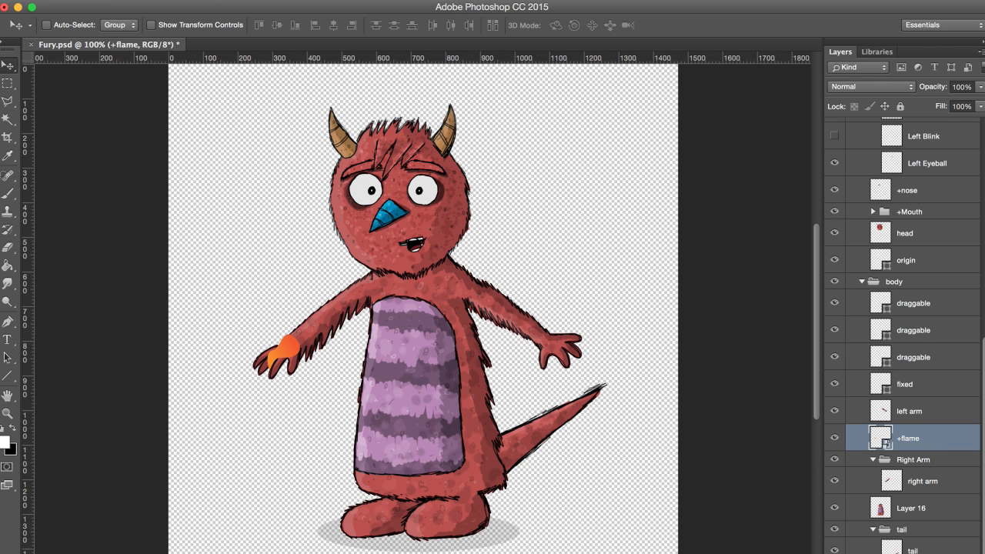
double_click(920, 437)
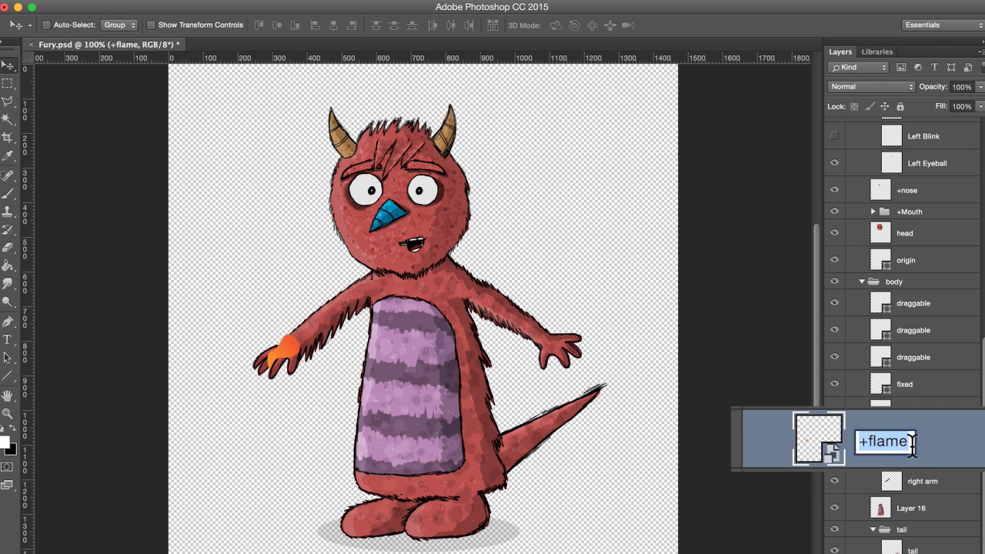
text((k)
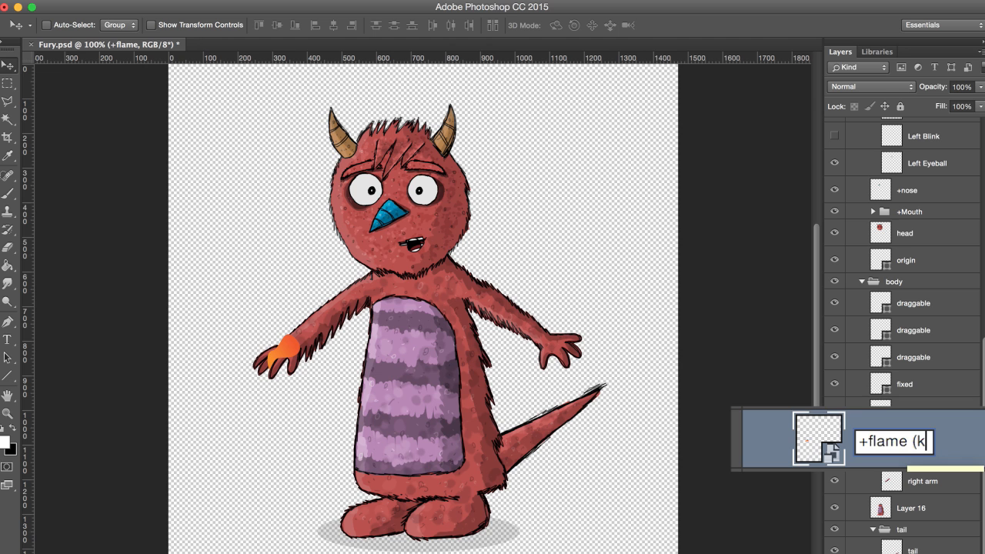